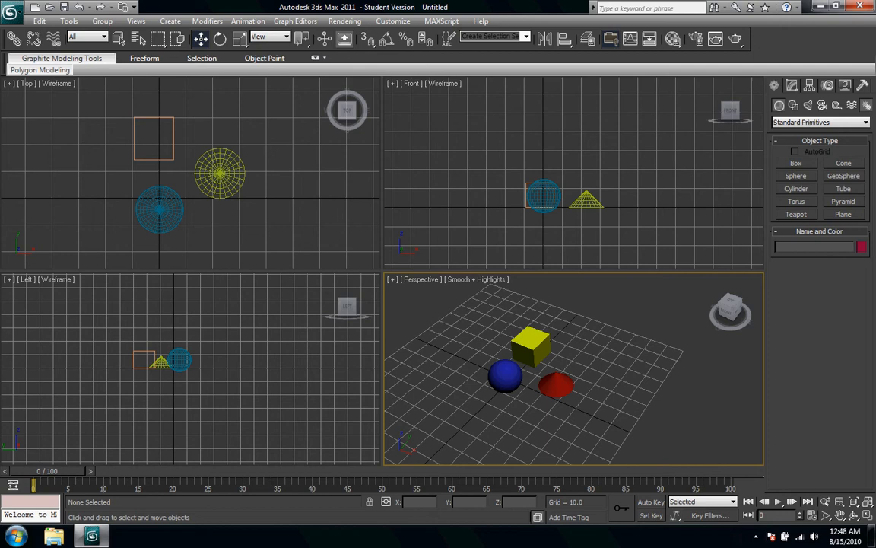
- Start a Daylight system from the Create panel's Systems category
click(820, 122)
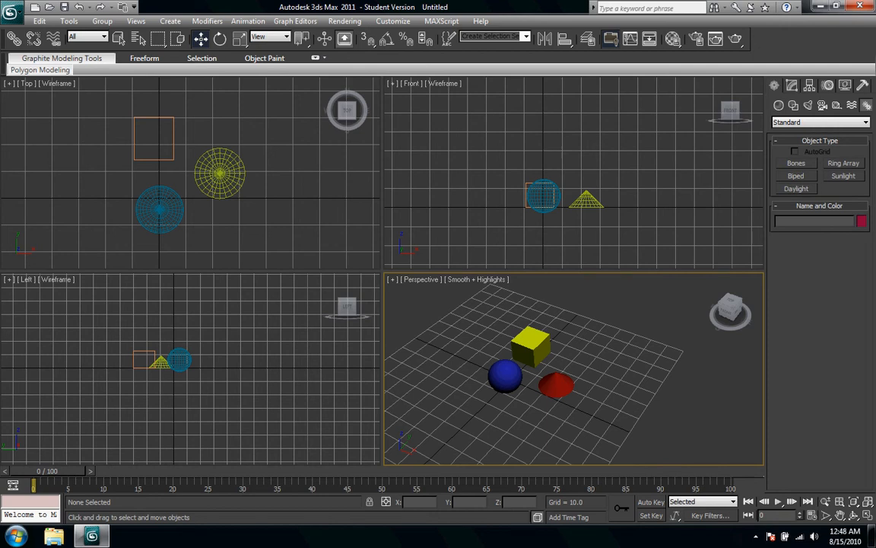
click(796, 188)
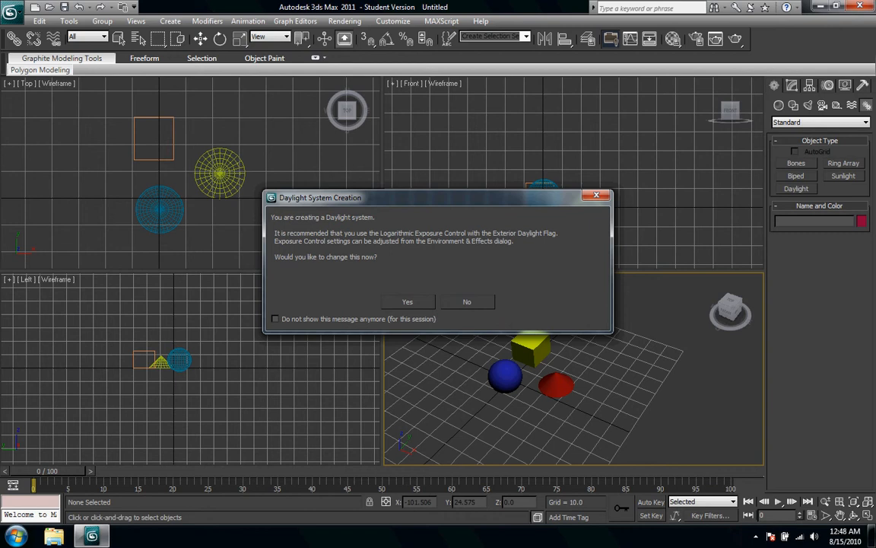
- Accept the recommended exposure control for the new Daylight system
click(467, 301)
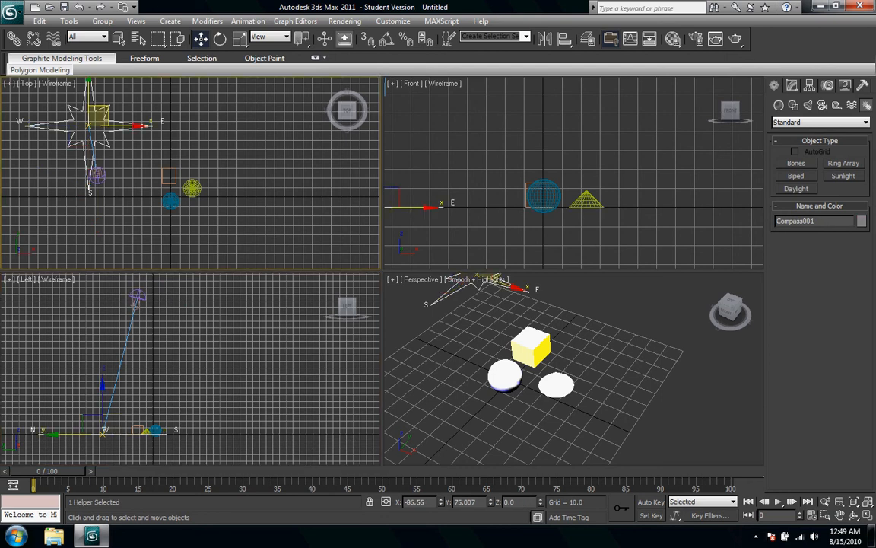
- Drag Compass001 to the right of the primitives in the Top viewport
drag(92, 121, 304, 194)
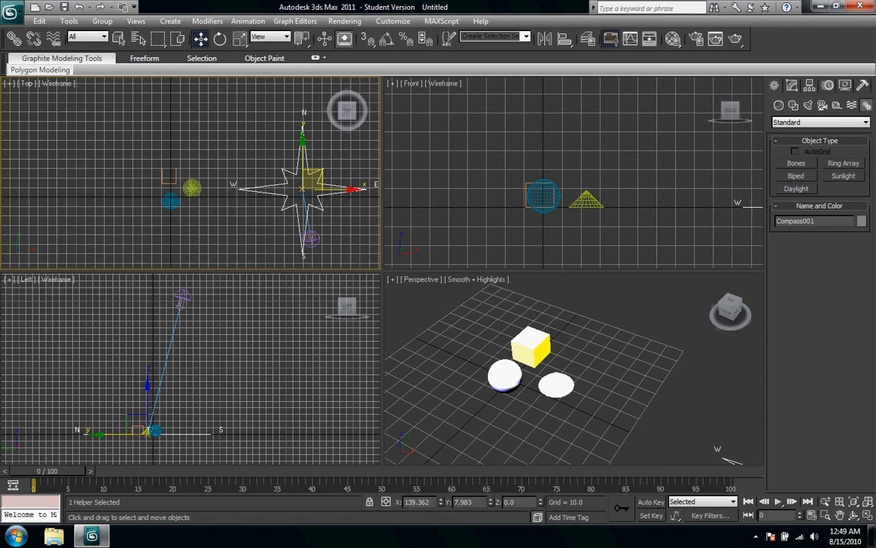
- Show Daylight001's Control Parameters with date, time and location in the Modify panel
click(792, 84)
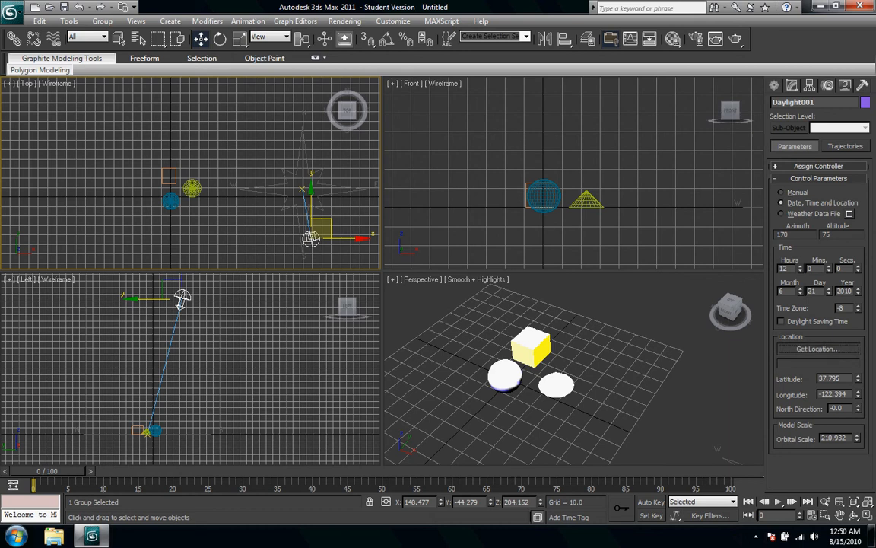
- Choose San Francisco, CA from the Get Location city list
click(818, 349)
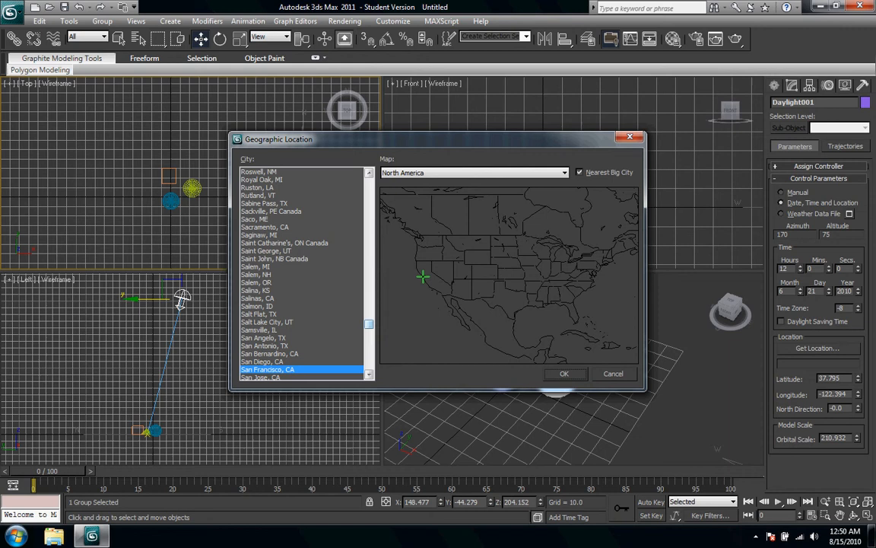
scroll(up, 3)
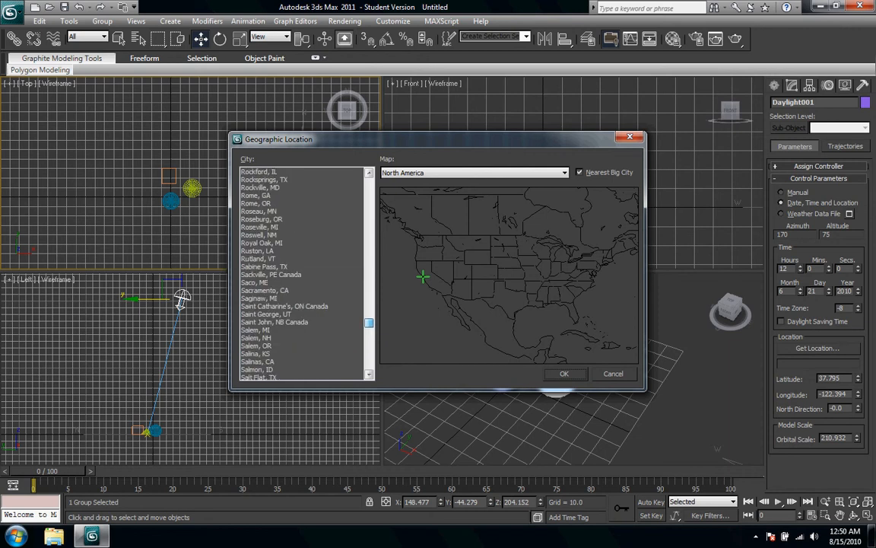
click(563, 373)
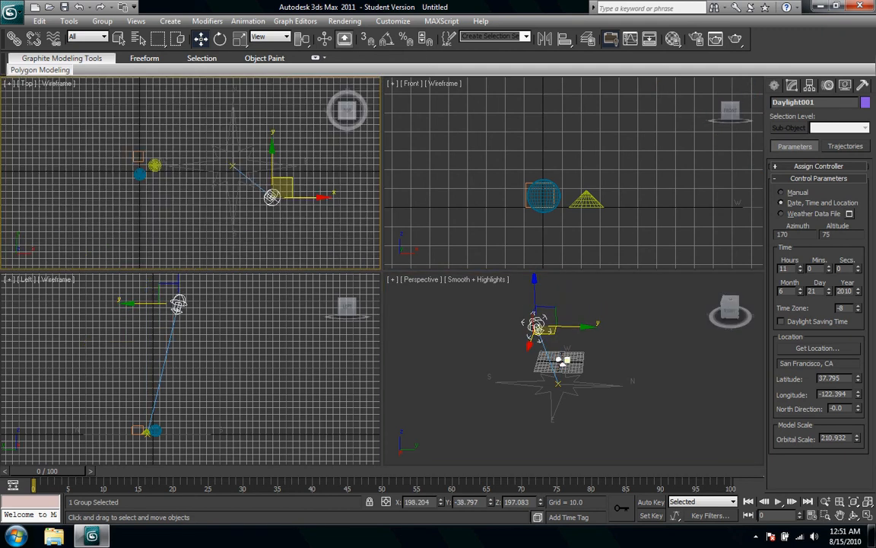
- Set the sun's month to May and the hour to 15
drag(273, 198, 310, 215)
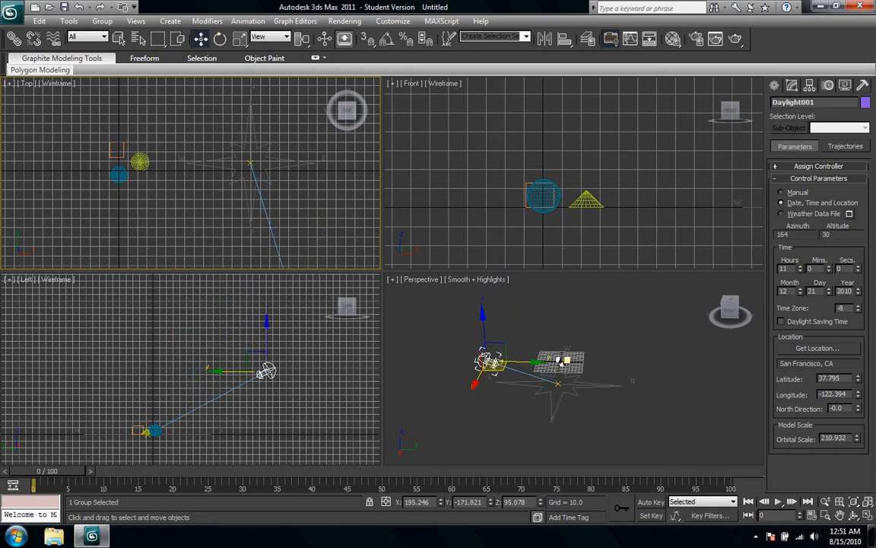
drag(266, 372, 228, 327)
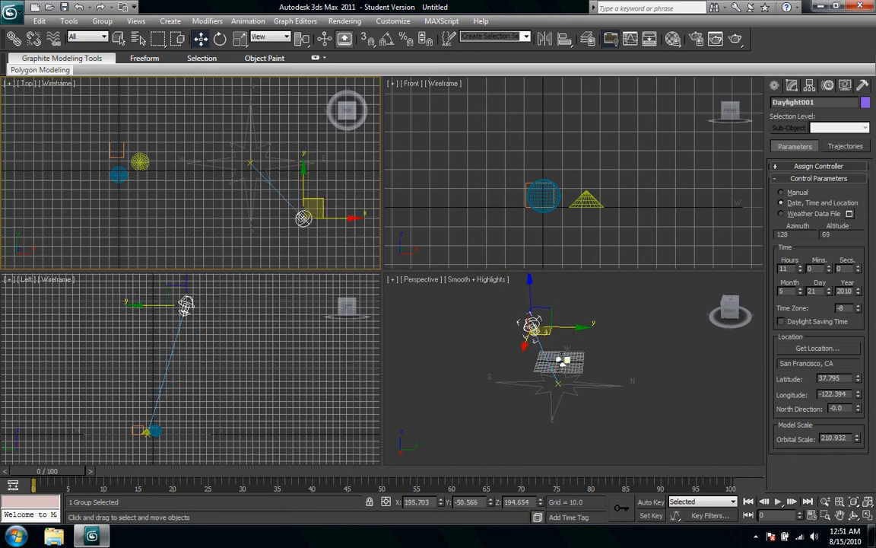
drag(303, 219, 207, 220)
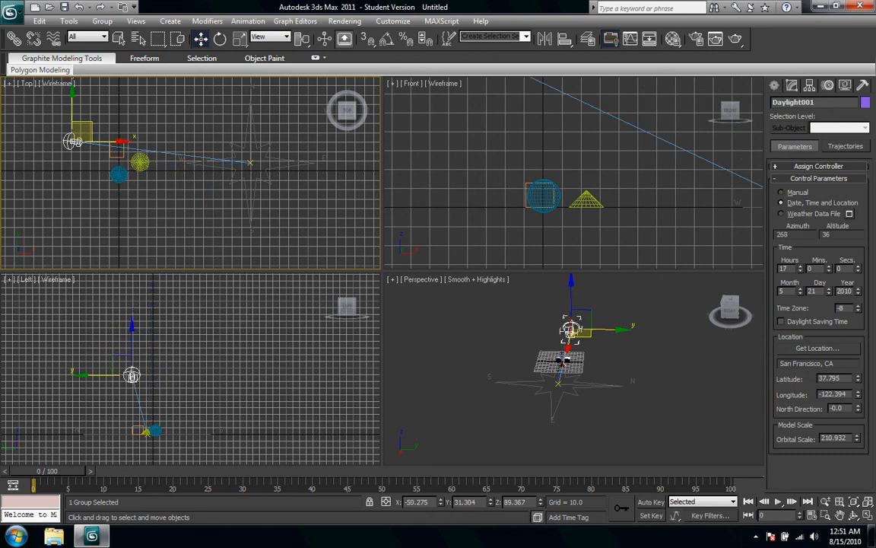
drag(76, 141, 124, 190)
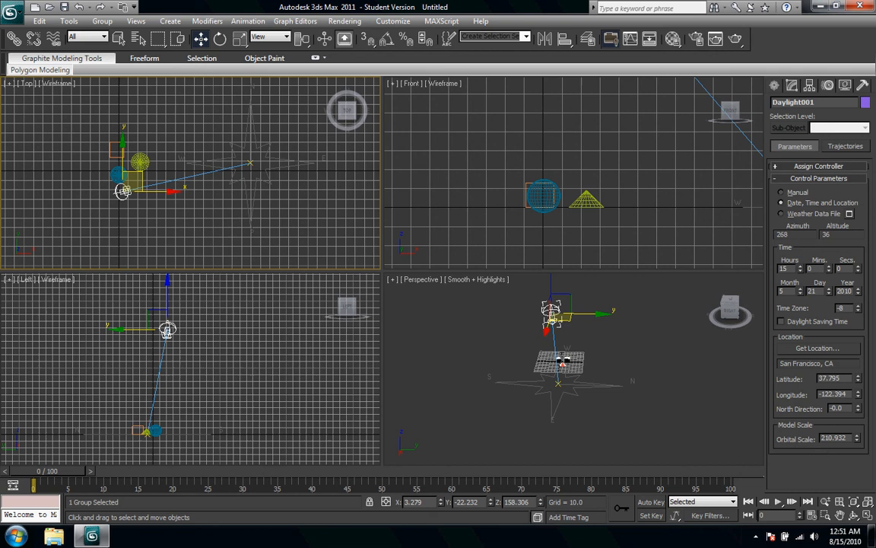
mouse_move(562, 362)
text(17)
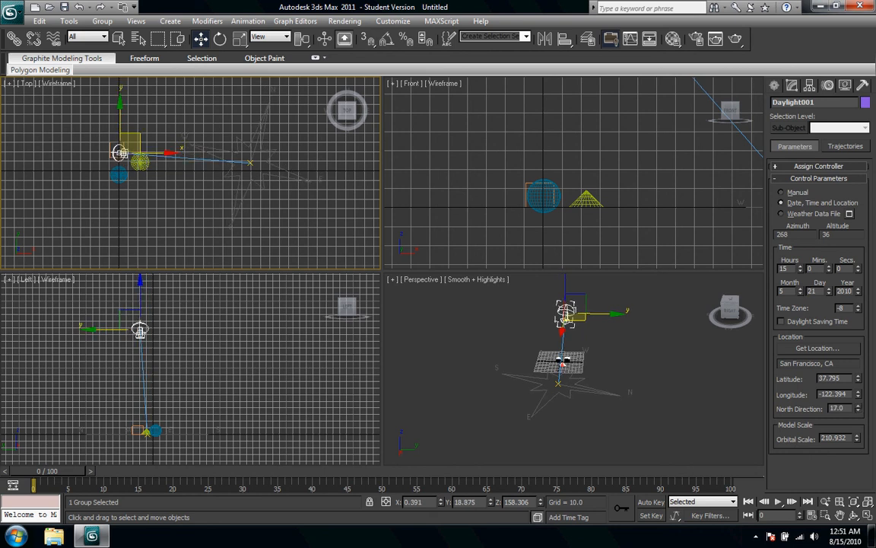
- Set Daylight001's North Direction to 12.0 degrees
drag(139, 152, 121, 165)
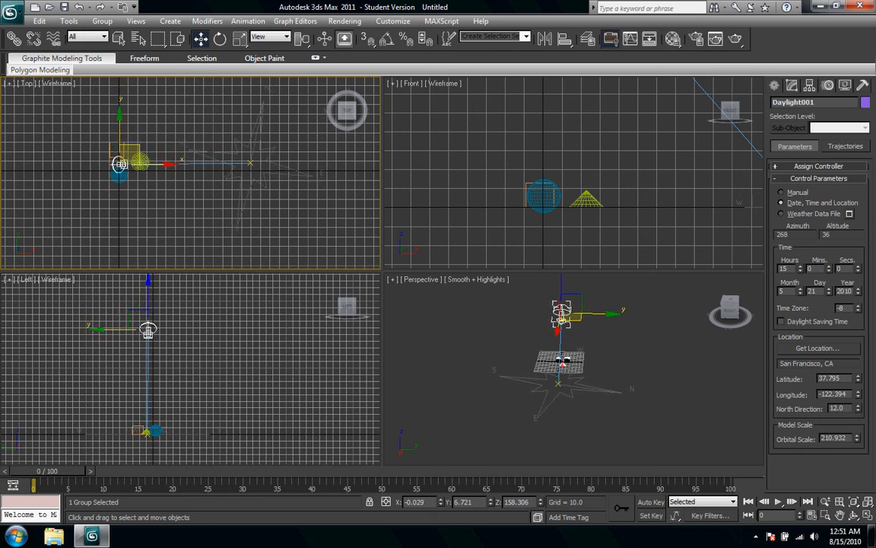